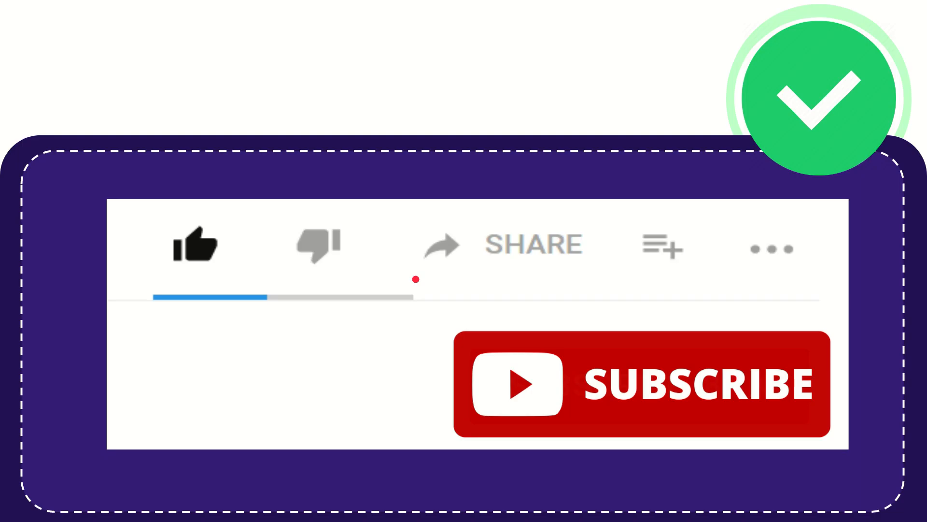
left_click(441, 244)
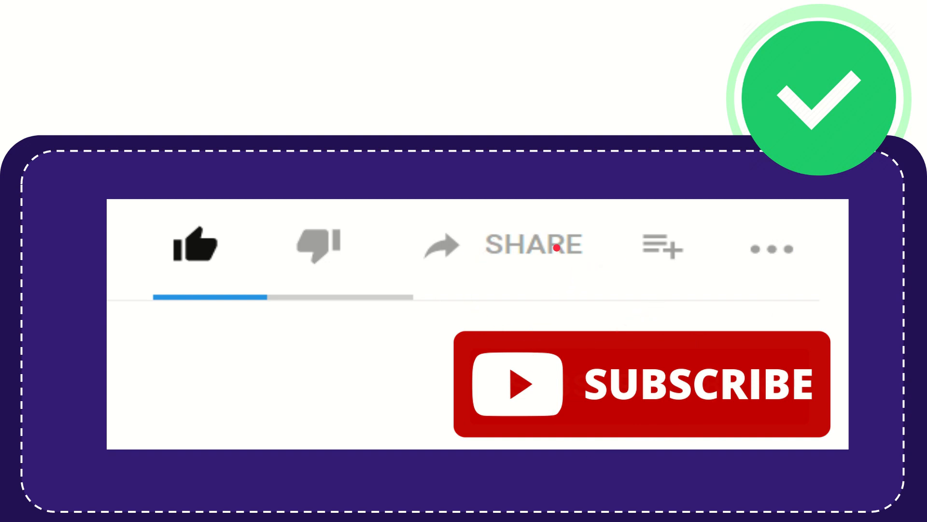
mouse_move(537, 294)
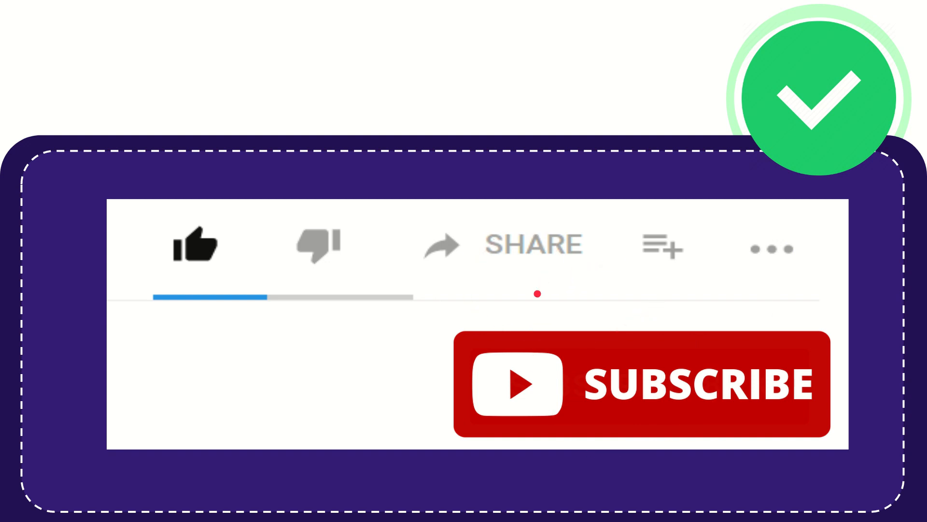